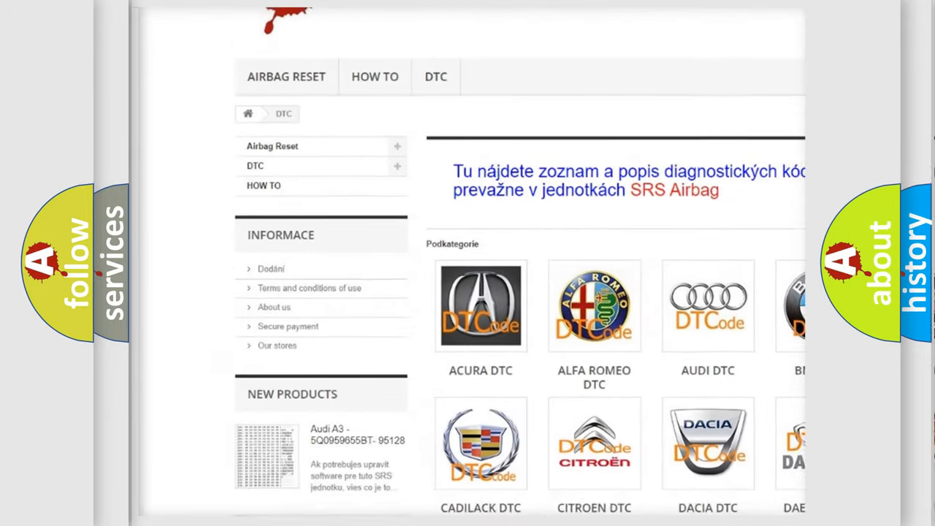
{"action": "scroll", "scroll_direction": "down", "scroll_amount": 3}
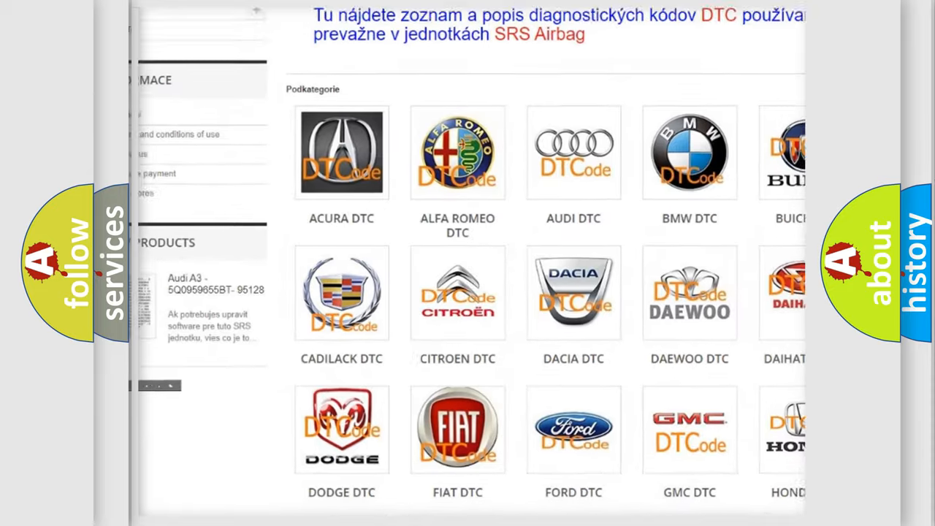
{"action": "scroll", "scroll_direction": "down", "scroll_amount": 3}
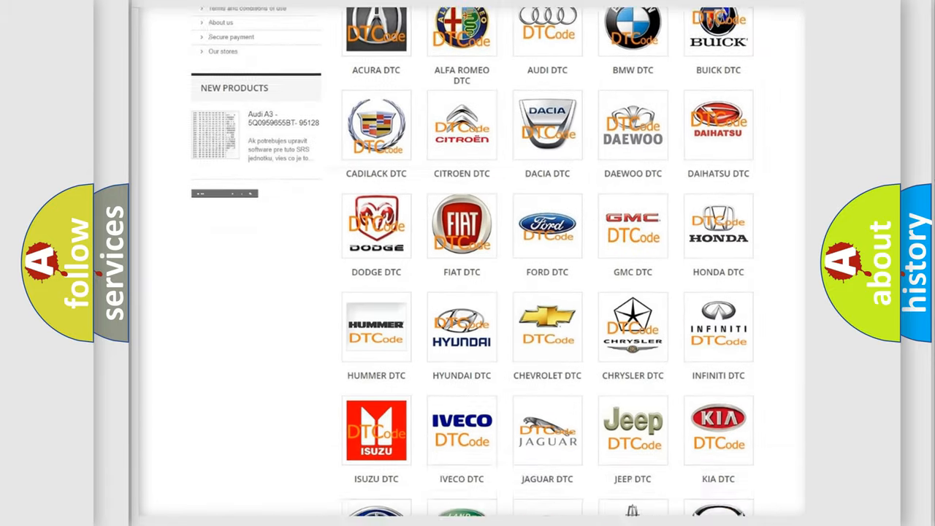
{"action": "scroll", "scroll_direction": "down", "scroll_amount": 3}
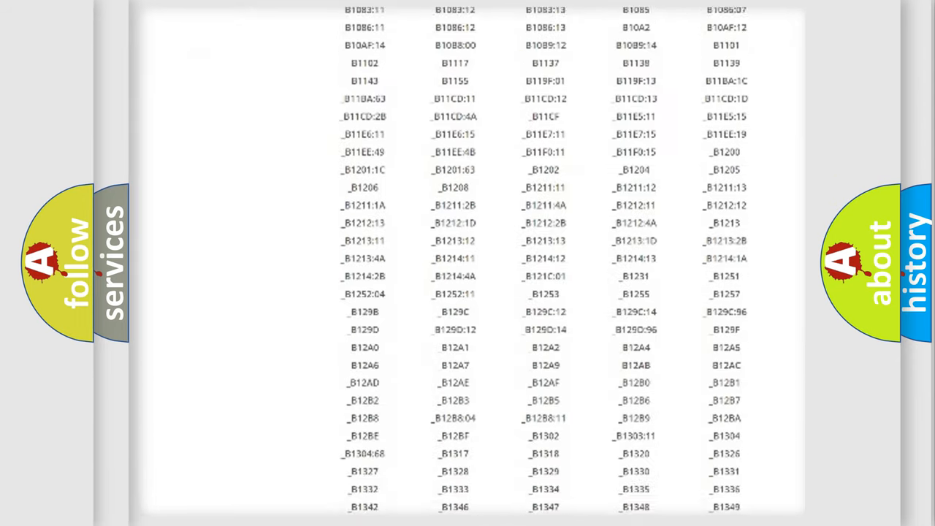
{"action": "scroll", "scroll_direction": "down", "scroll_amount": 3}
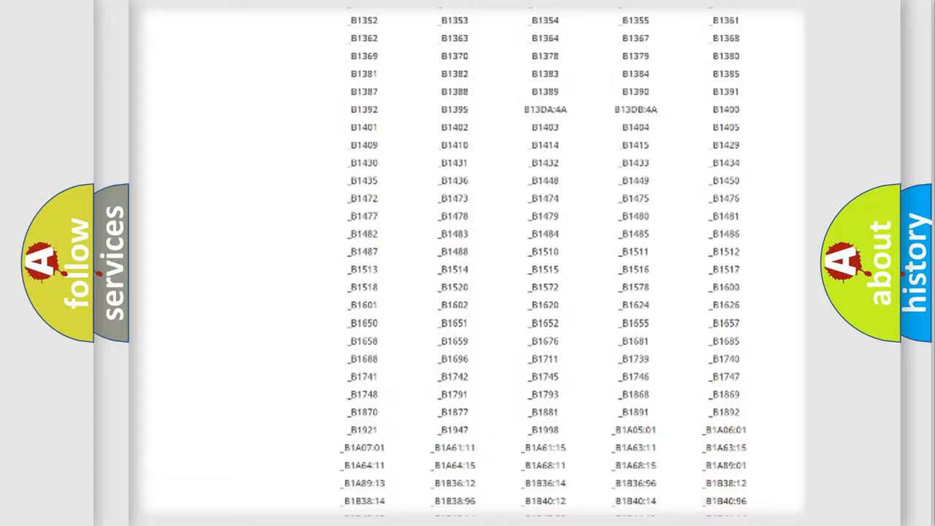